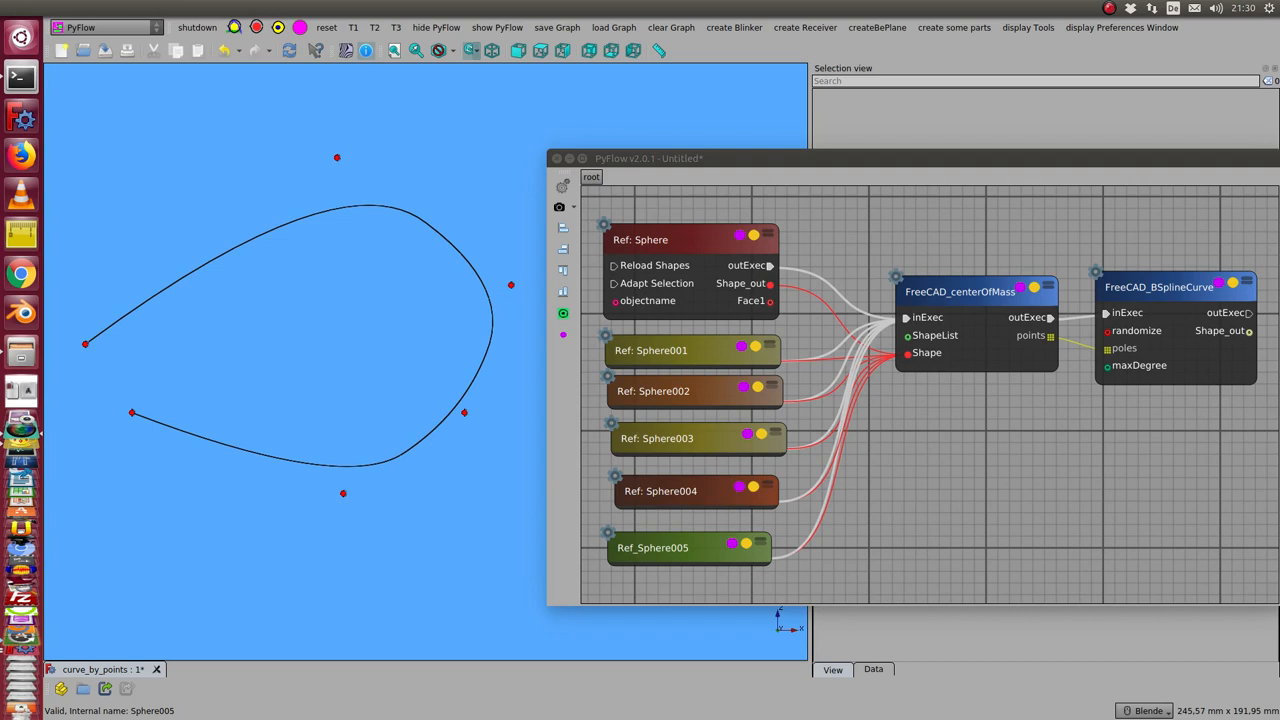
{"action": "mouse_move", "coordinate": [92, 408]}
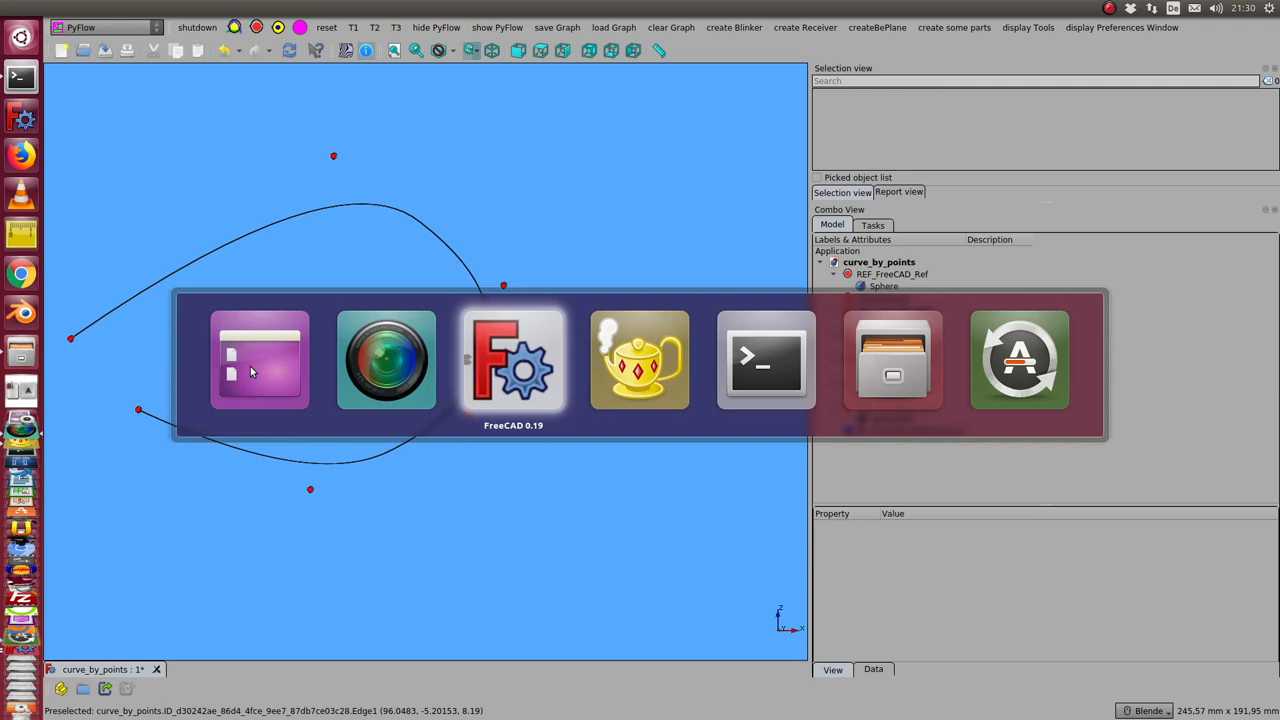
Move the Sphere002, Sphere004 and Sphere001 poles so the curve bulges right and opens at lower left.
{"action": "left_click", "coordinate": [614, 28]}
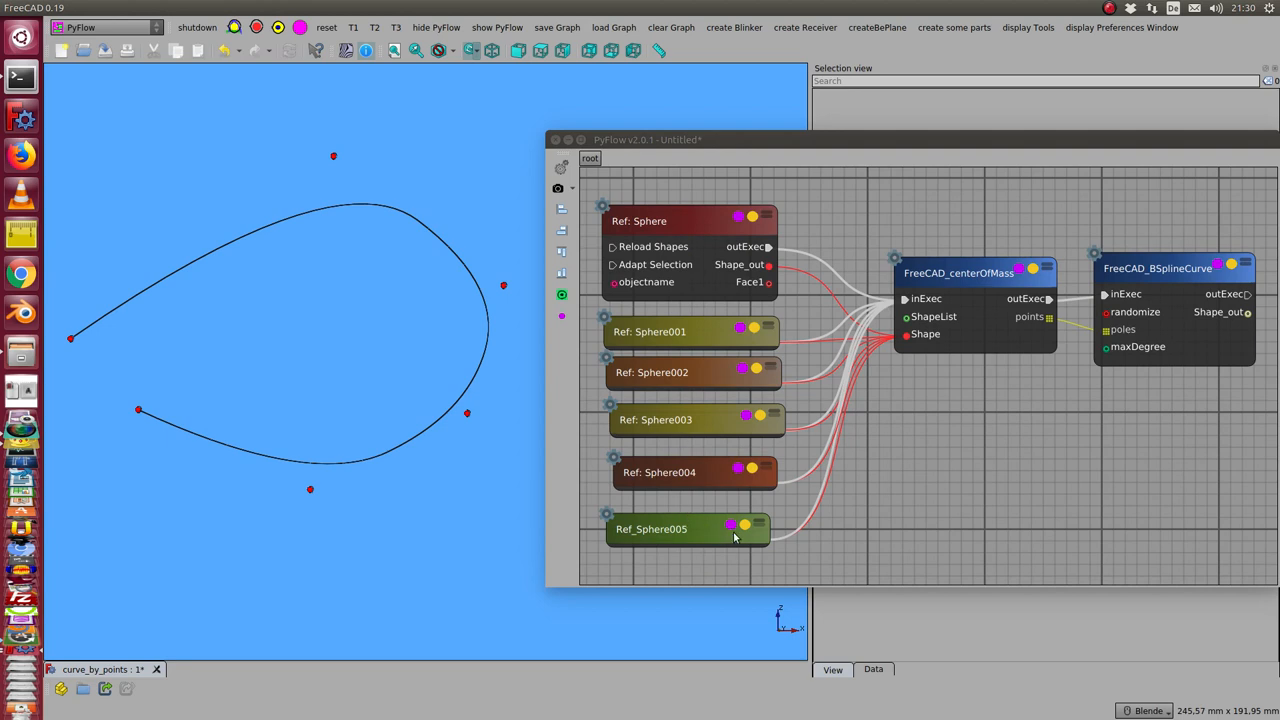
{"action": "mouse_move", "coordinate": [1004, 284]}
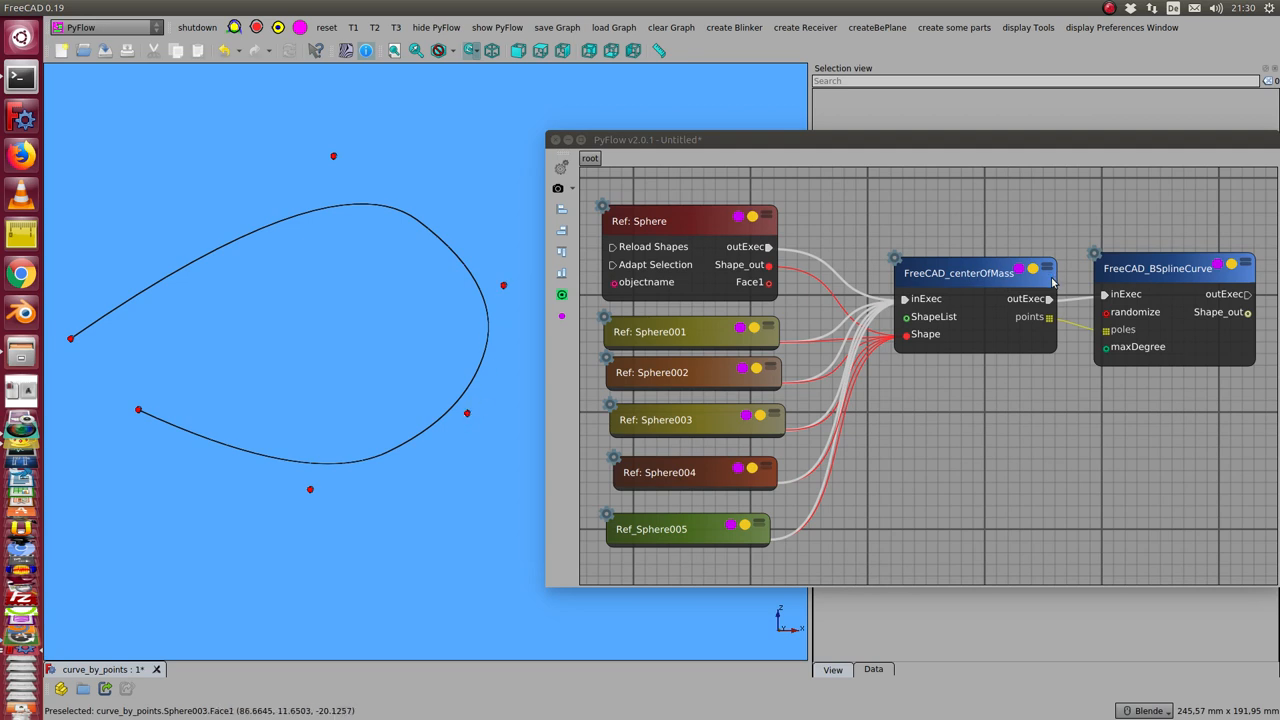
{"action": "mouse_move", "coordinate": [996, 284]}
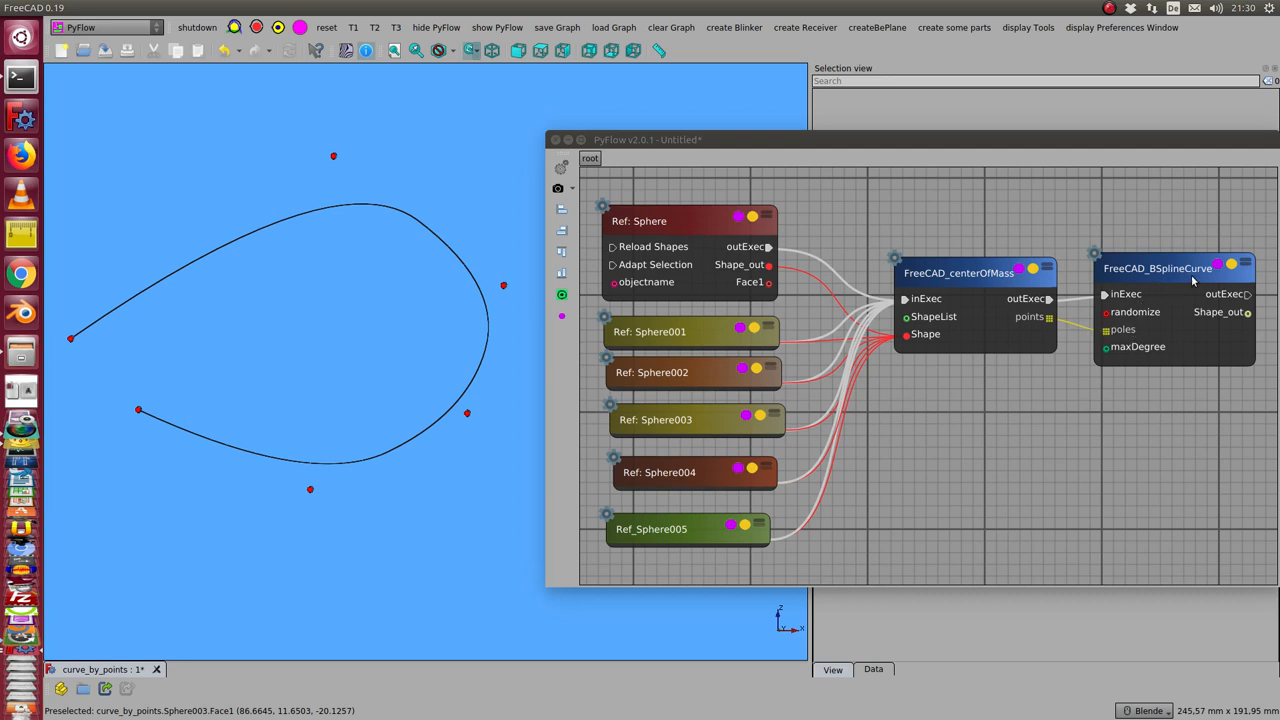
{"action": "mouse_move", "coordinate": [888, 140]}
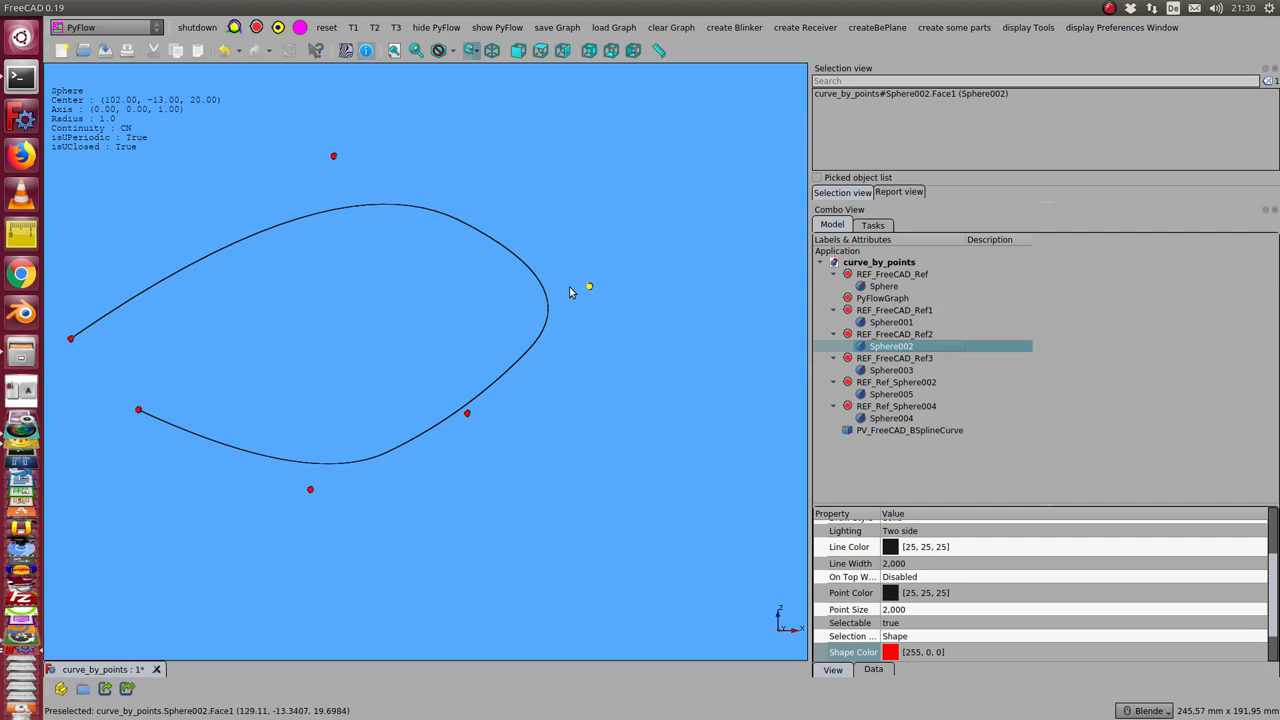
{"action": "mouse_move", "coordinate": [336, 222]}
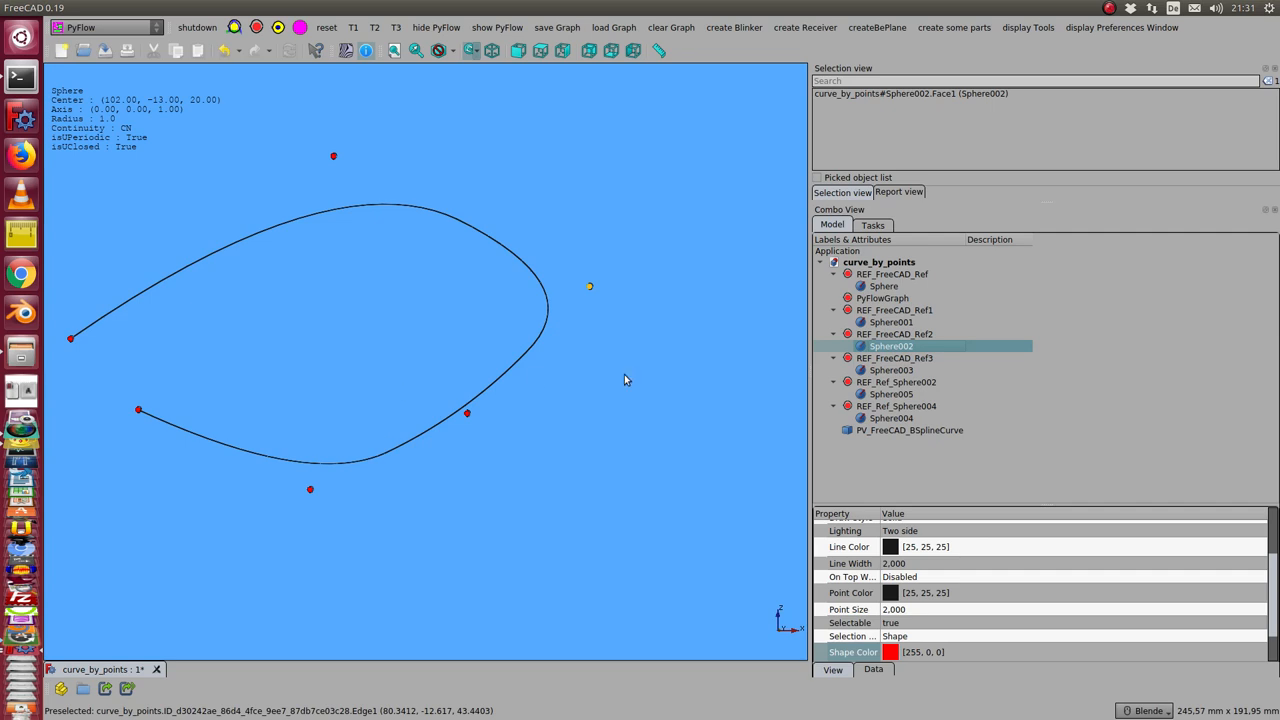
{"action": "left_click", "coordinate": [892, 392]}
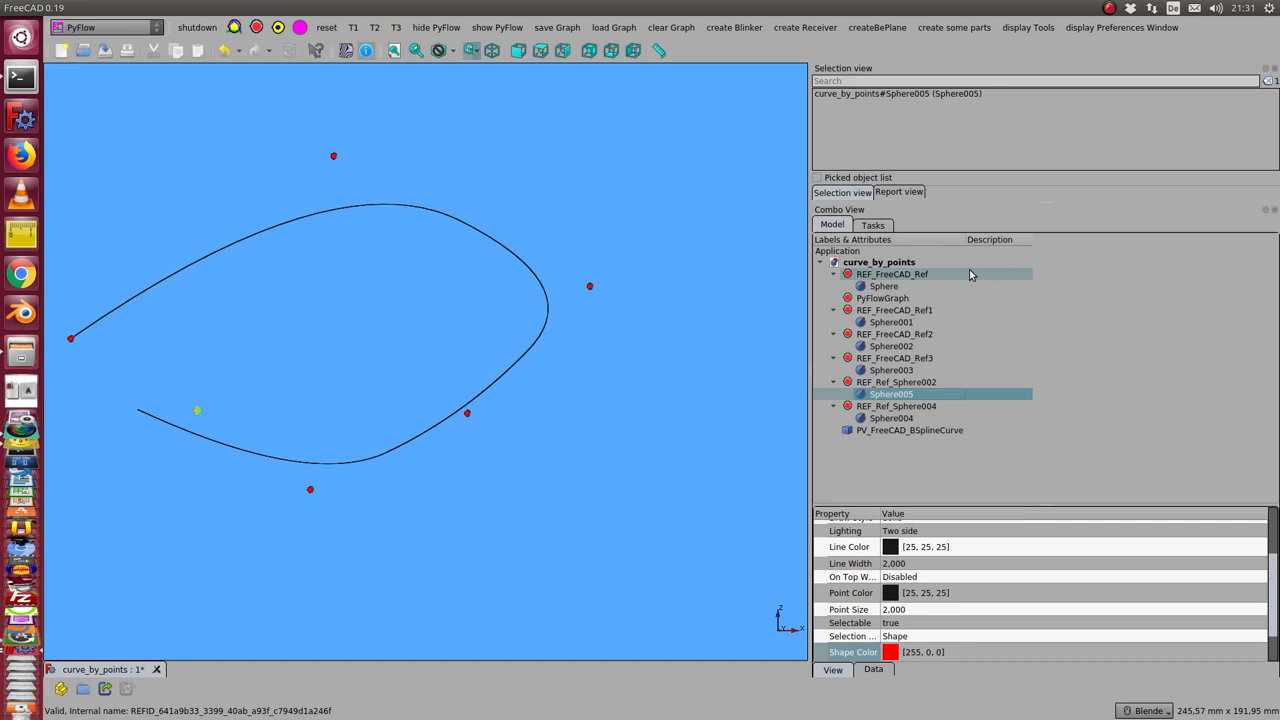
{"action": "left_click", "coordinate": [890, 418]}
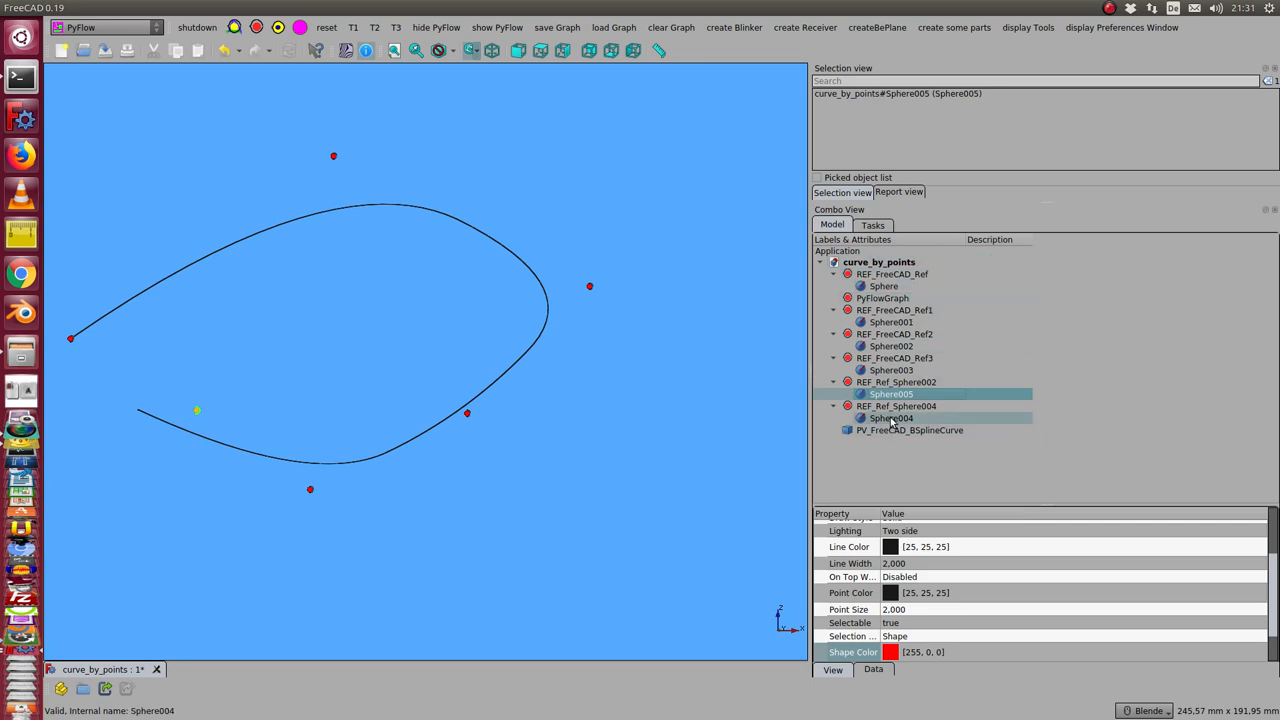
{"action": "left_click", "coordinate": [892, 418]}
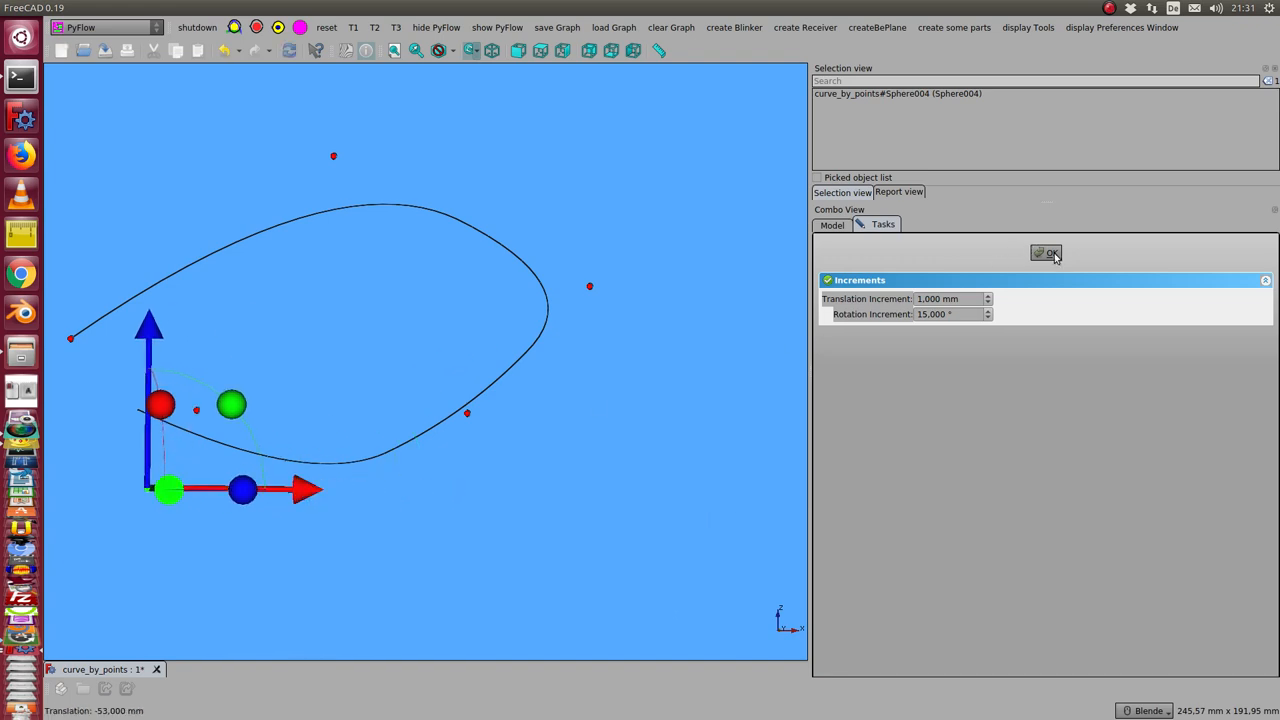
{"action": "left_click", "coordinate": [1046, 252]}
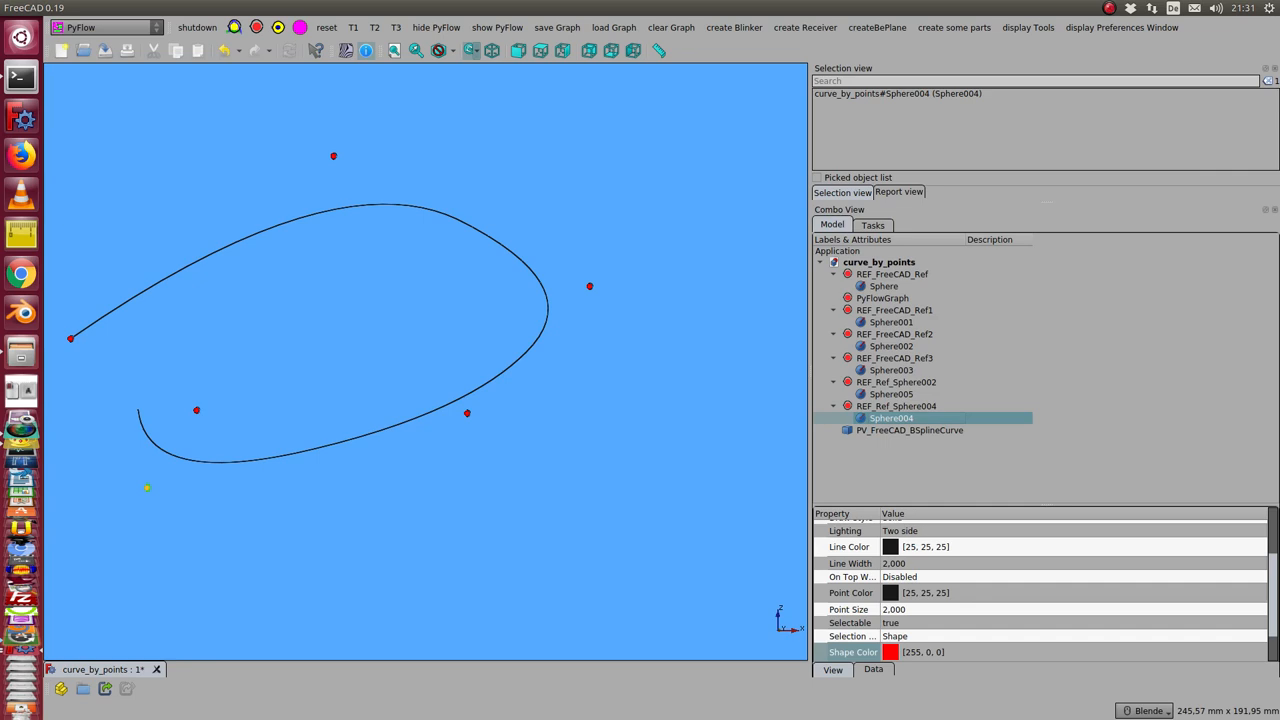
{"action": "mouse_move", "coordinate": [366, 324]}
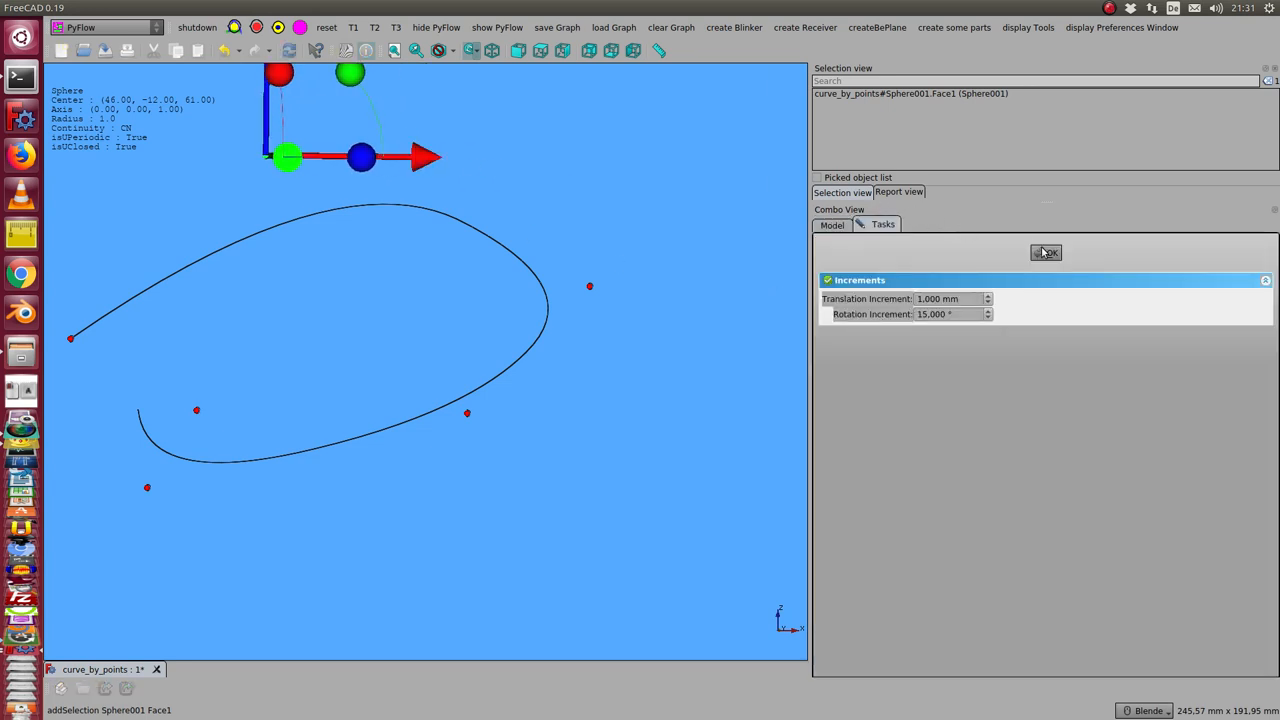
{"action": "left_click", "coordinate": [1046, 252]}
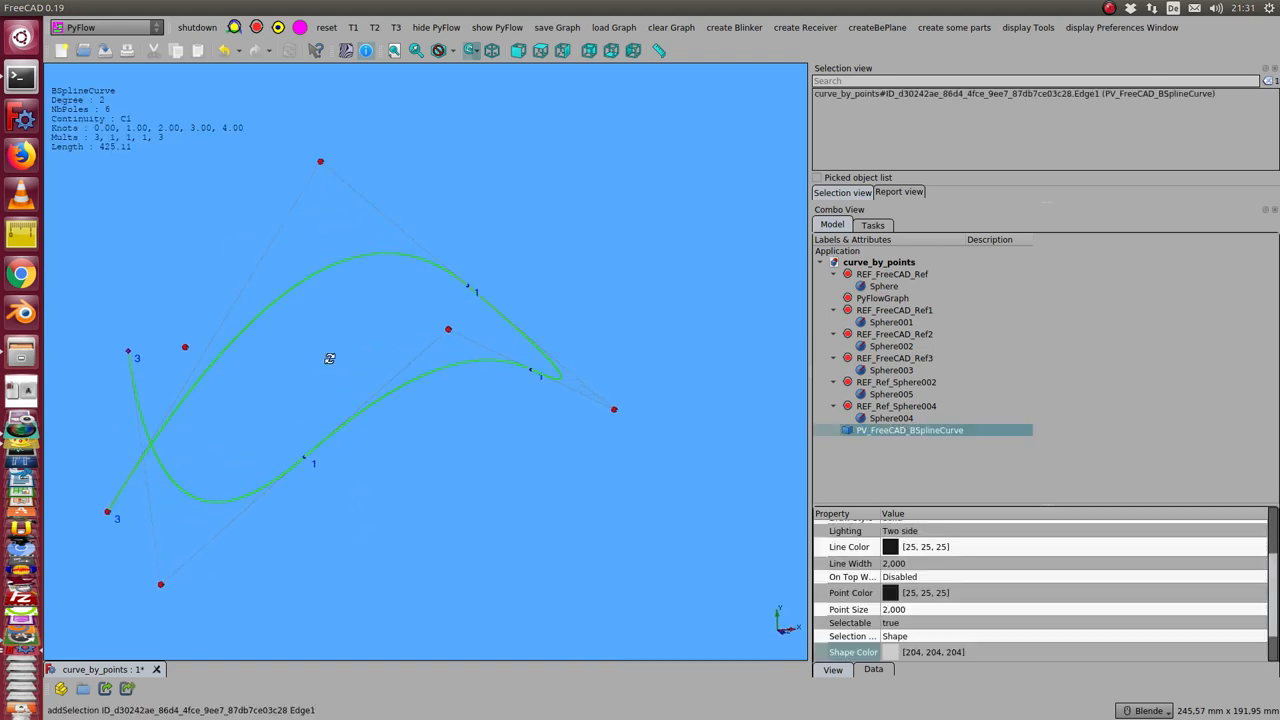
Drag a pole so the curve forms a rounded, nearly closed loop.
{"action": "left_click_drag", "start_coordinate": [328, 358], "coordinate": [436, 404]}
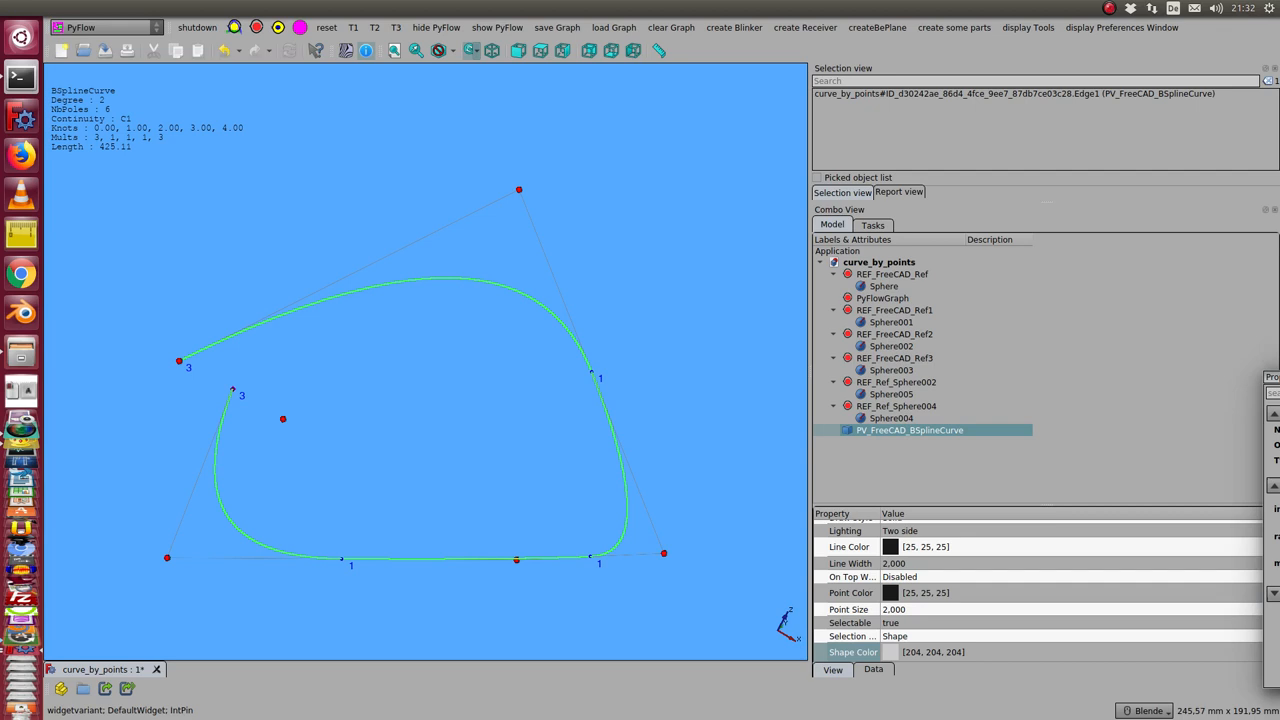
{"action": "double_click", "coordinate": [908, 430]}
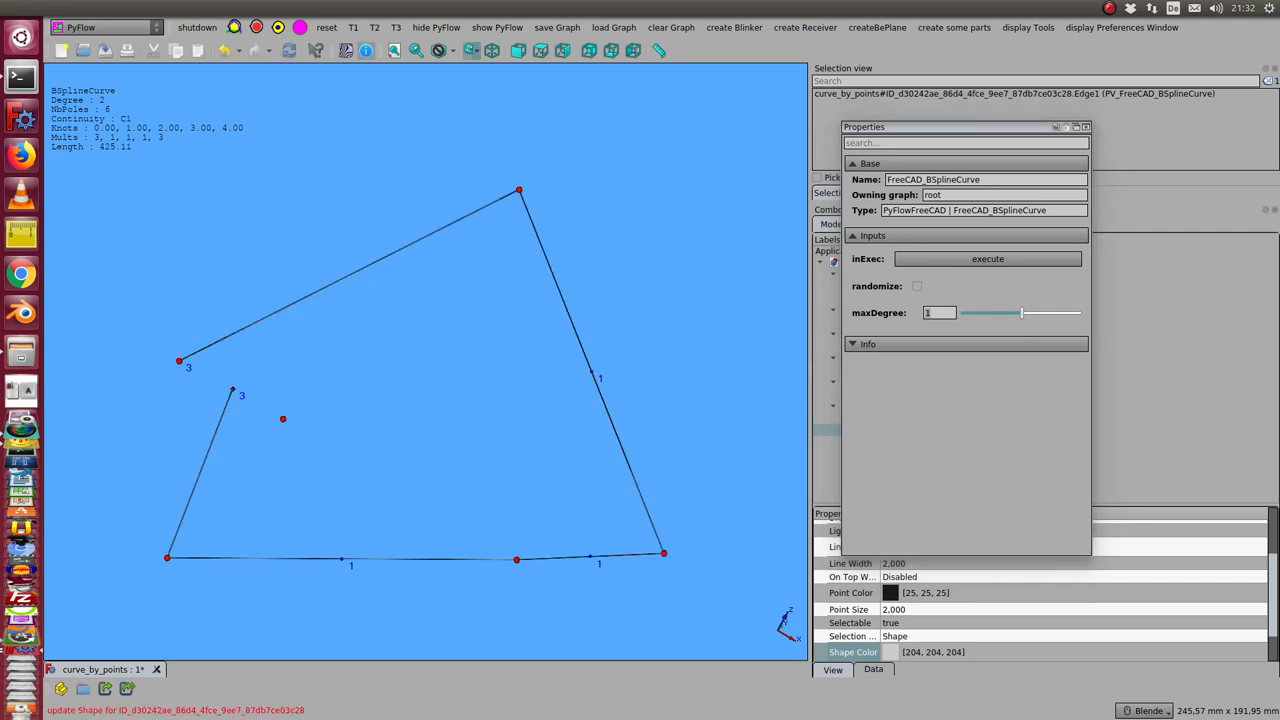
Set the BSplineCurve node's maxDegree to 2 and execute to smooth the curve.
{"action": "left_click", "coordinate": [938, 312]}
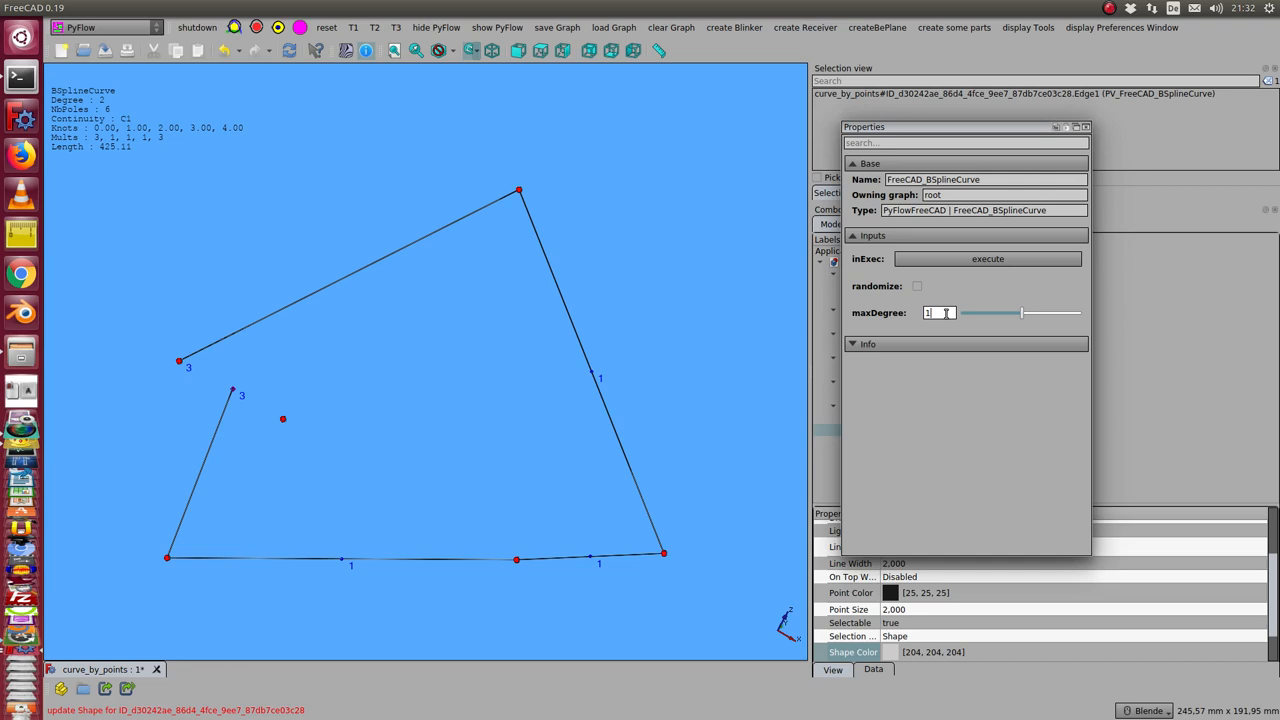
{"action": "type", "text": "2"}
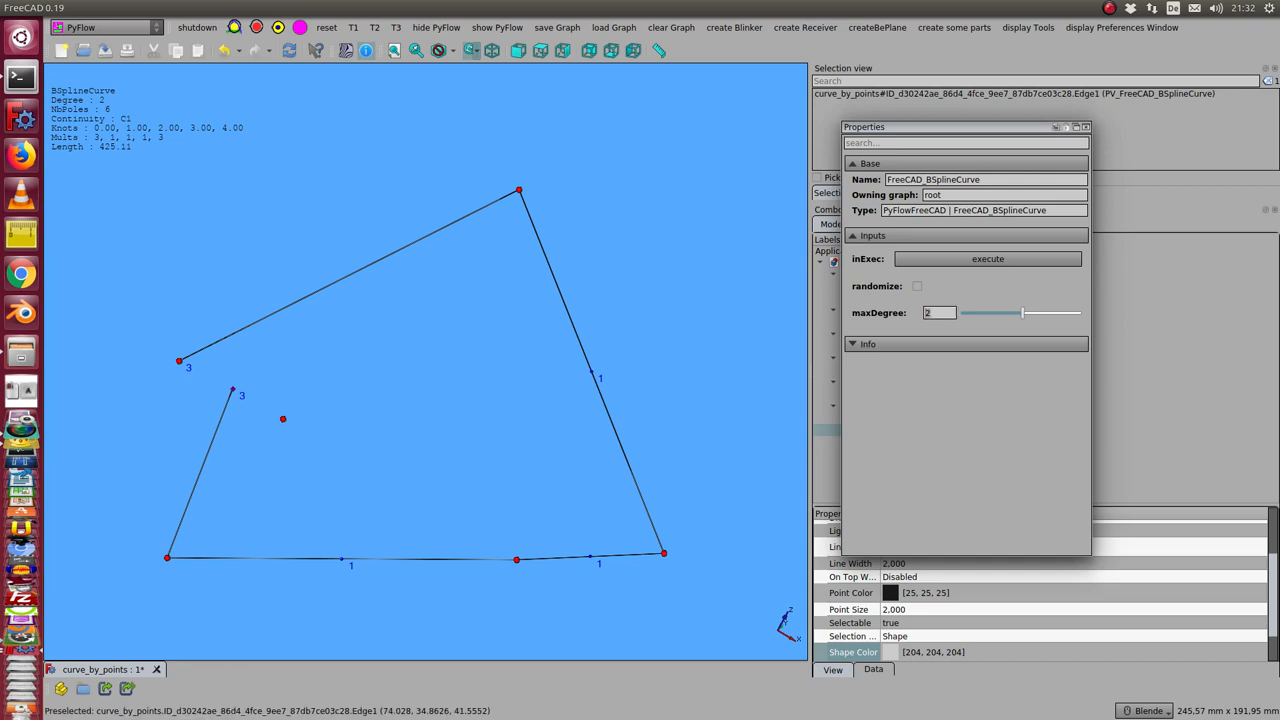
{"action": "left_click", "coordinate": [988, 258]}
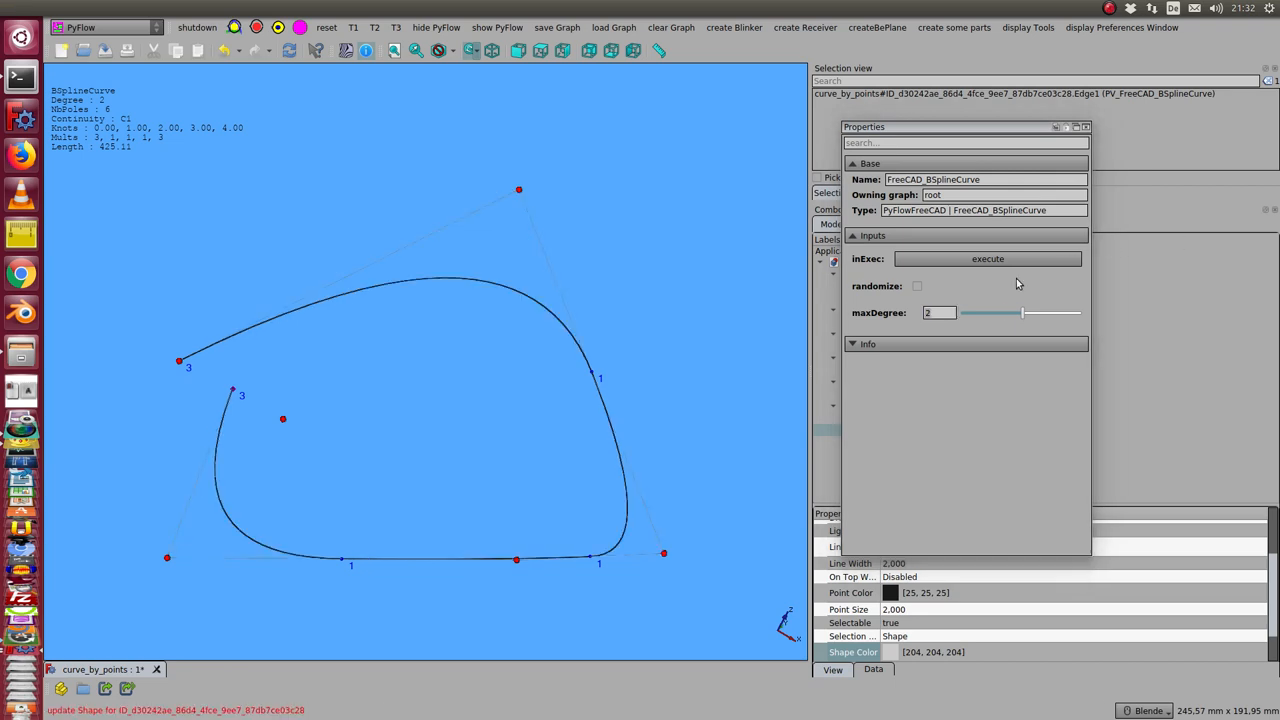